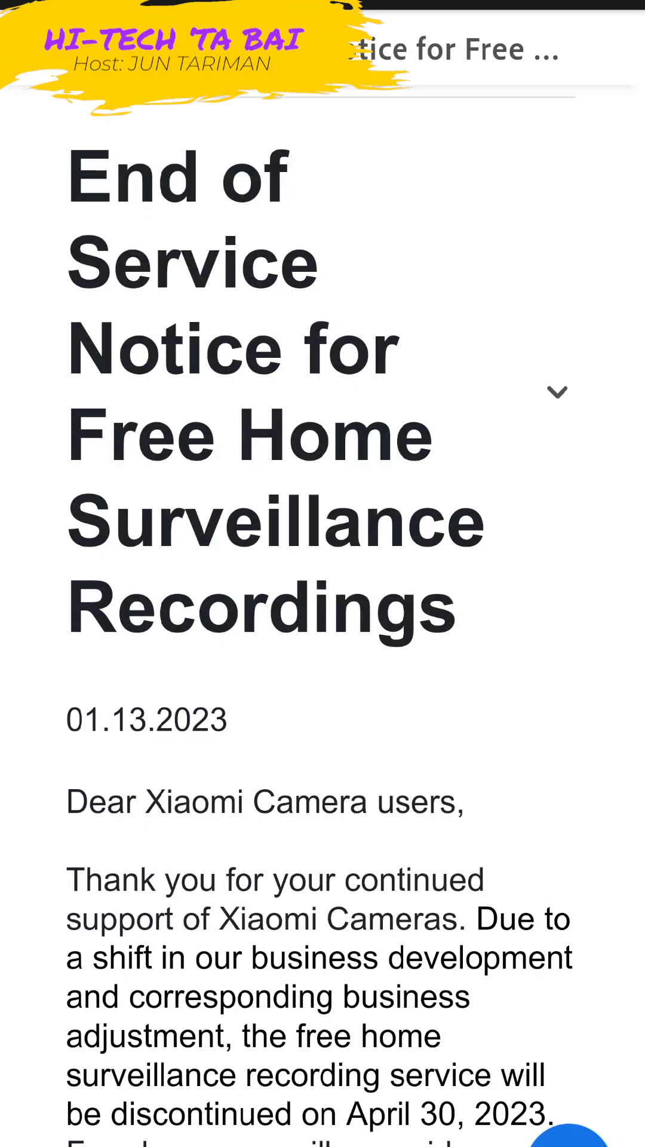
Scroll through the End of Service Notice for free surveillance recordings
scroll("down", 3)
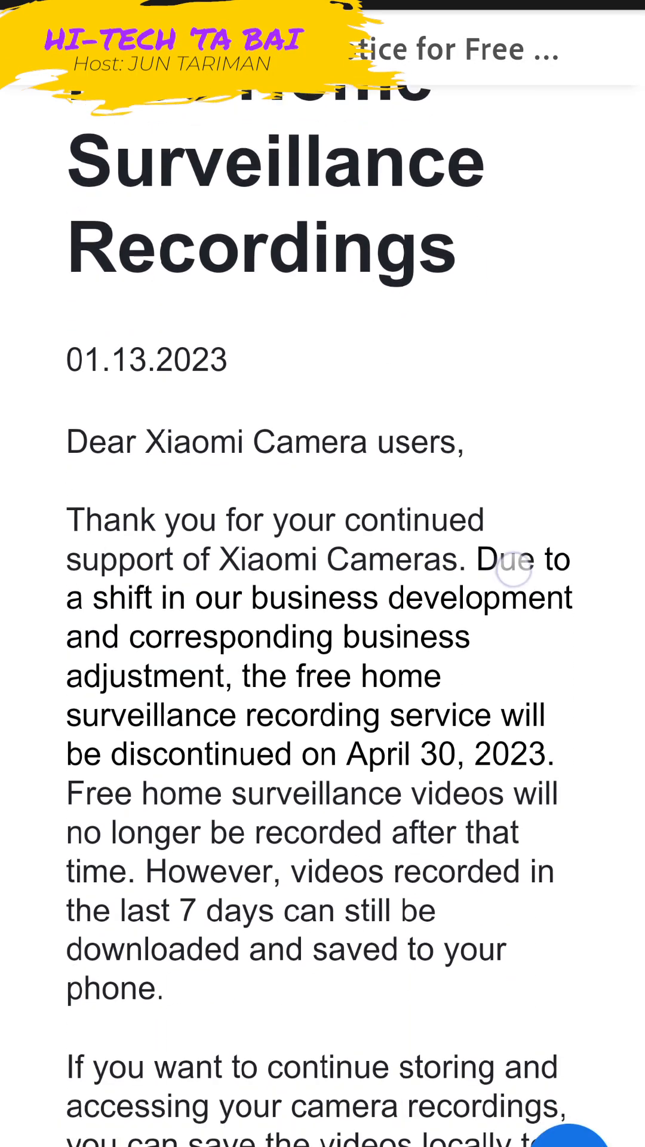
scroll("down", 3)
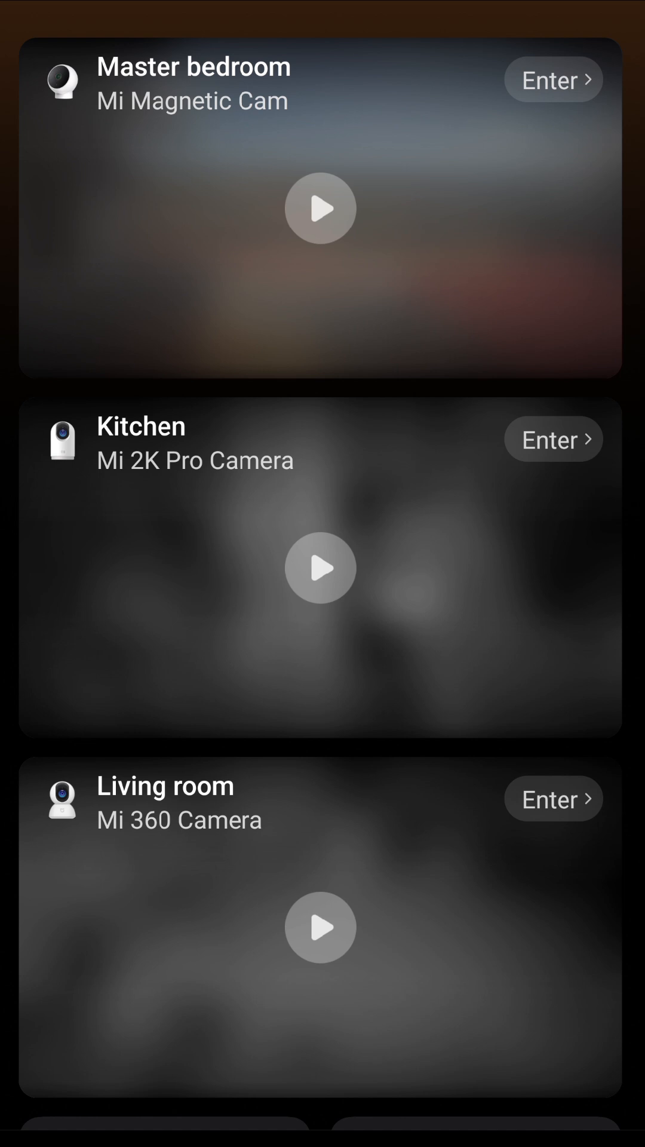
View a camera's event list with the 25-days-left expiry banner and its recording details
left_click(556, 78)
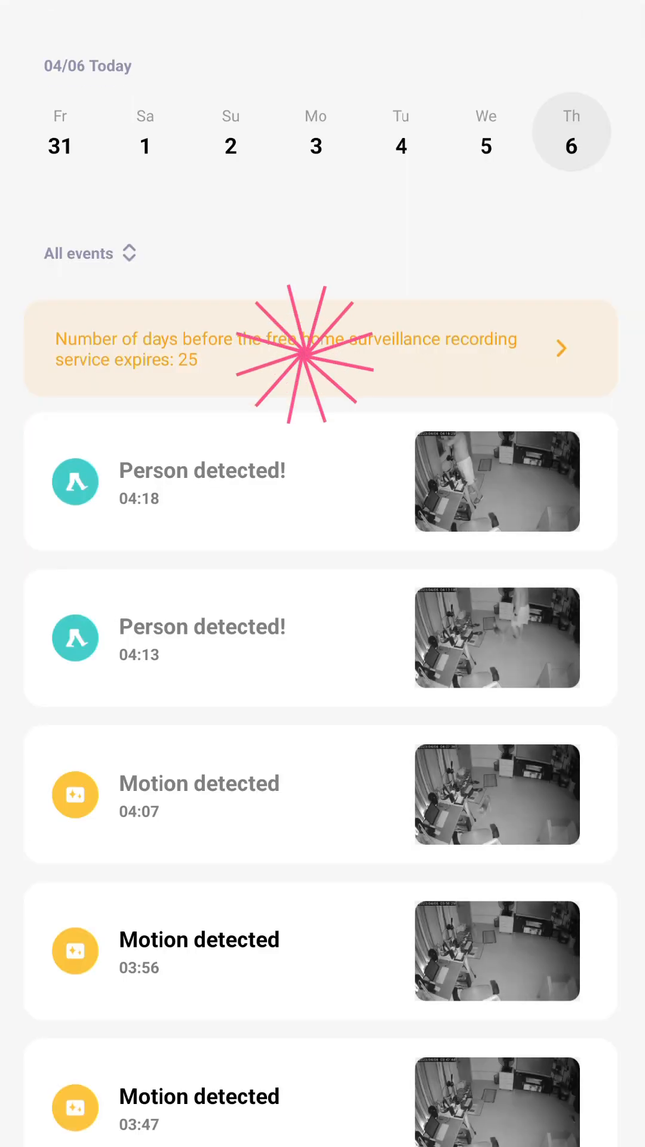
left_click(306, 356)
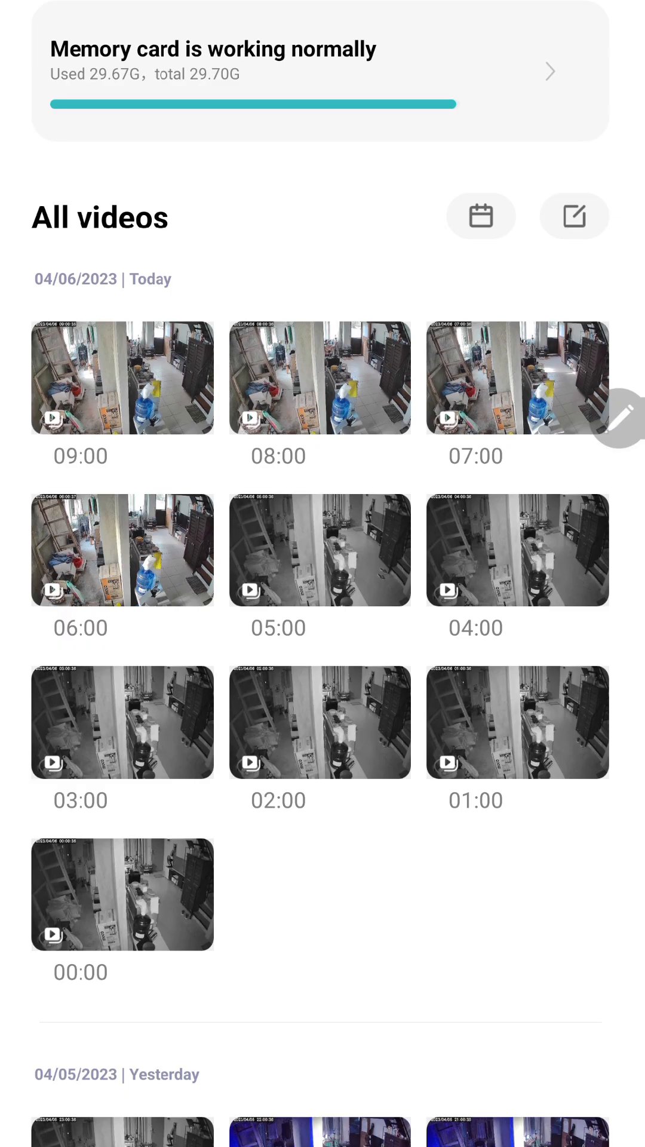
Scroll the memory card's All videos list from today's group down to yesterday's 23:00 recordings
scroll("down", 3)
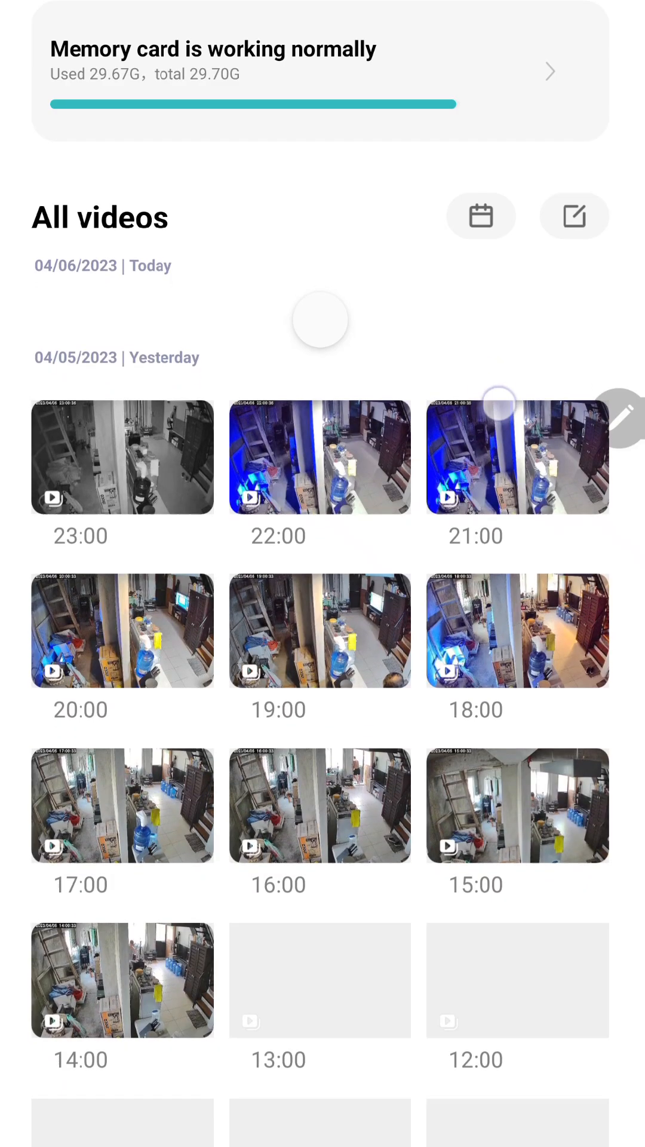